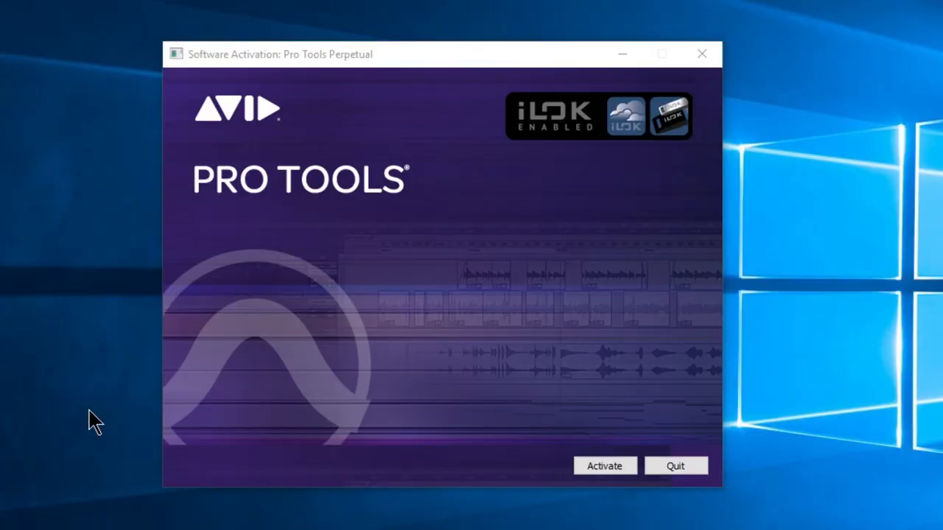
mouse_move(389, 213)
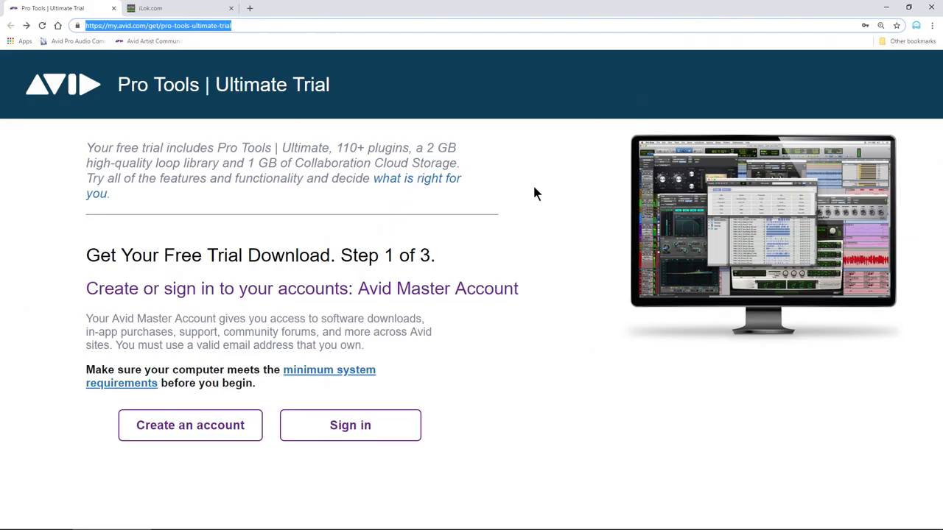
mouse_move(376, 242)
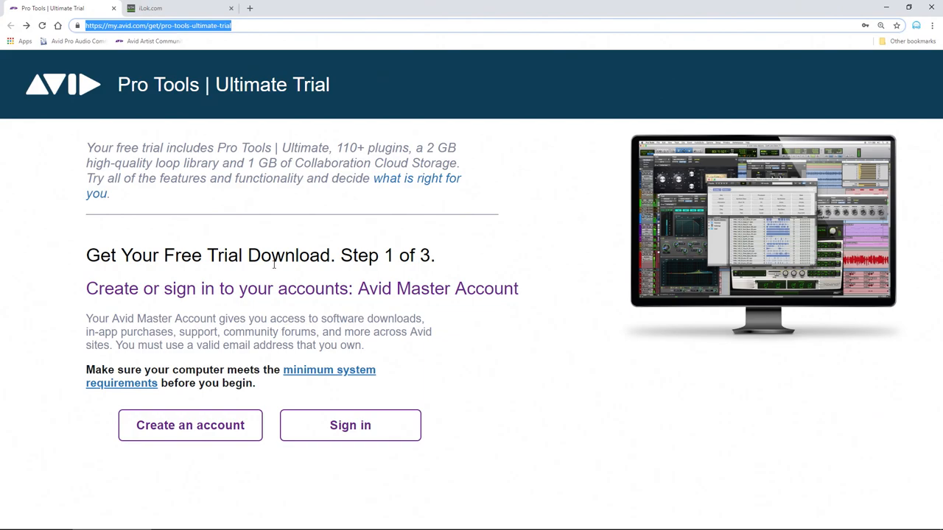
Return from the Avid trial page to the Pro Tools activation window.
left_click(177, 9)
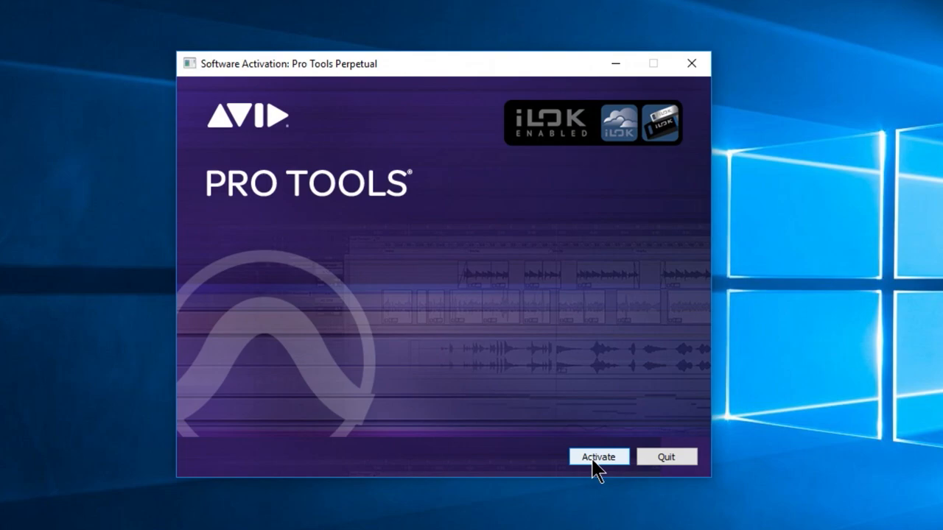
Select Pro Tools Ultimate Subscription Bundle (Trial/Demo) as the license and continue.
left_click(598, 456)
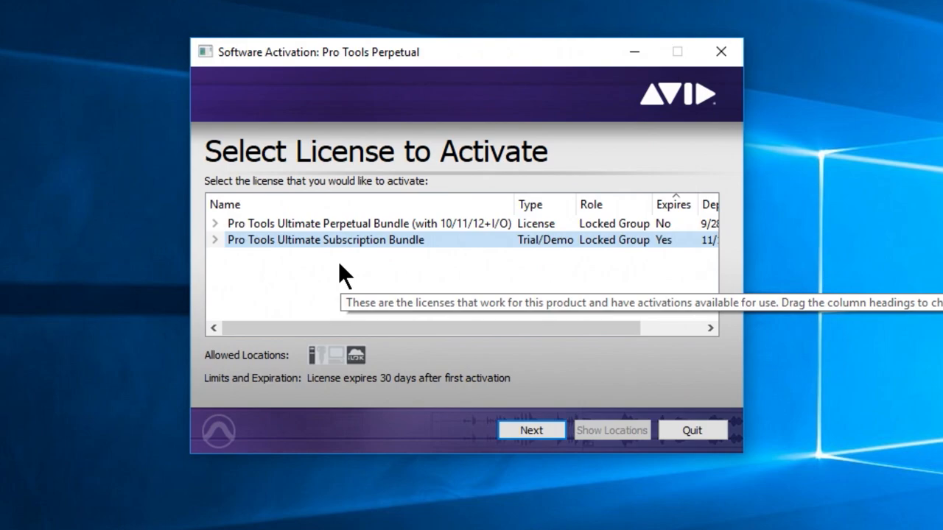
left_click(531, 430)
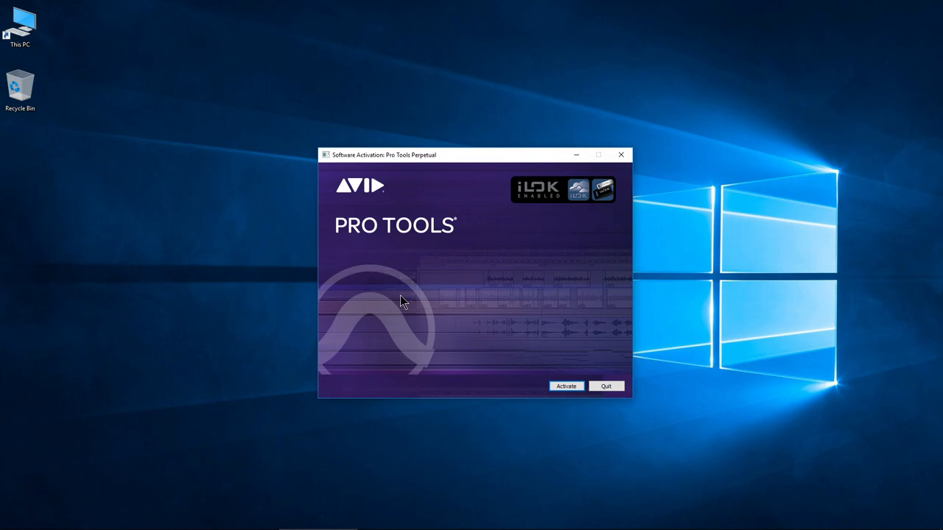
Activate through an iLok Cloud session and launch the Pro Tools edit window.
left_click(566, 386)
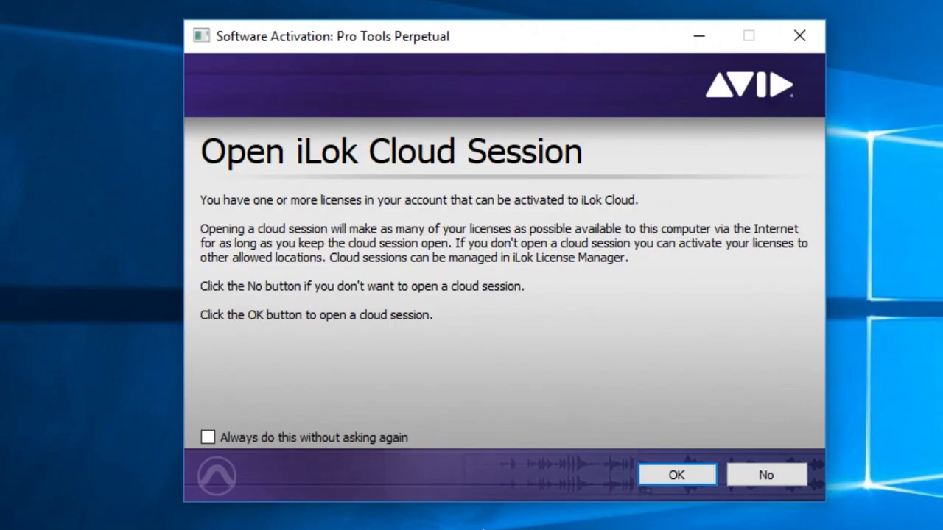
mouse_move(401, 287)
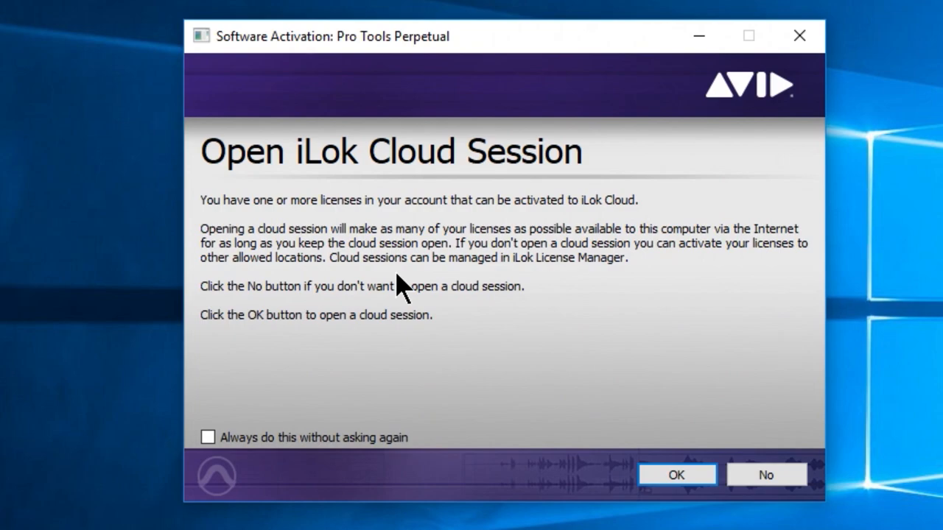
left_click(675, 474)
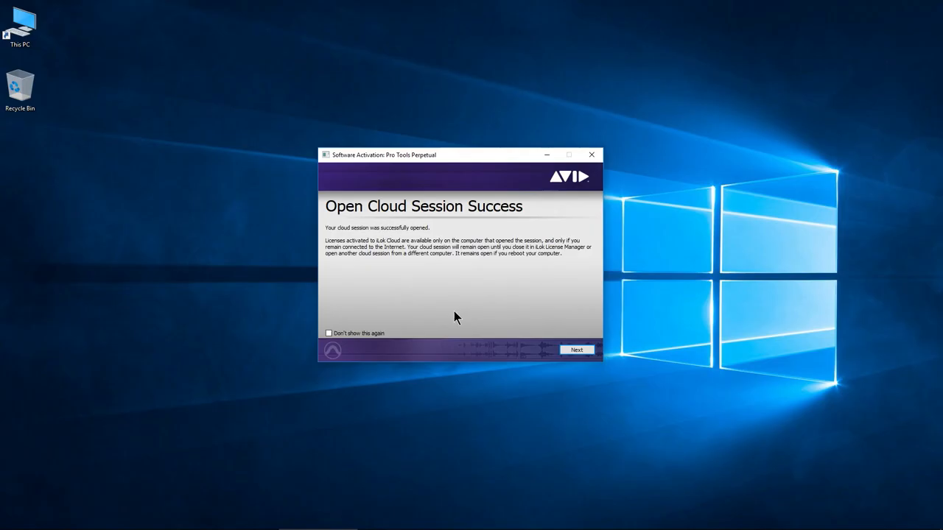
mouse_move(451, 377)
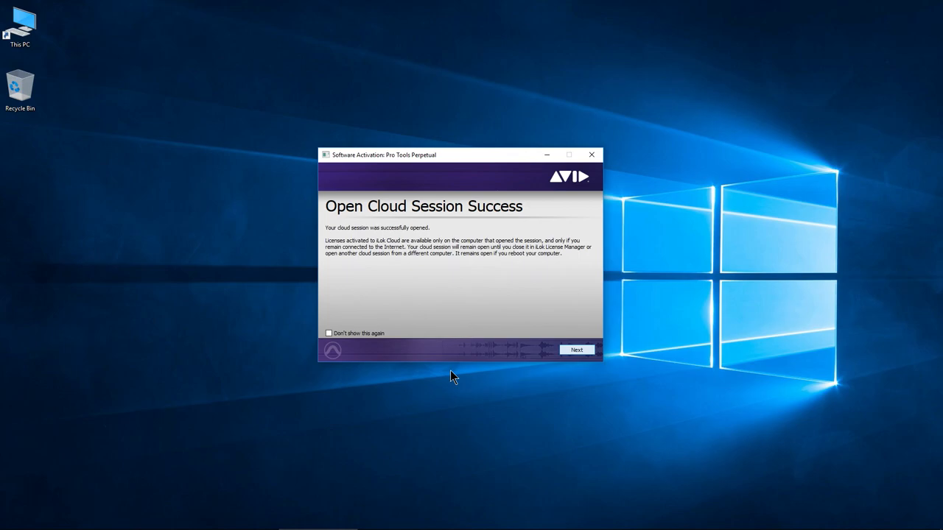
left_click(576, 349)
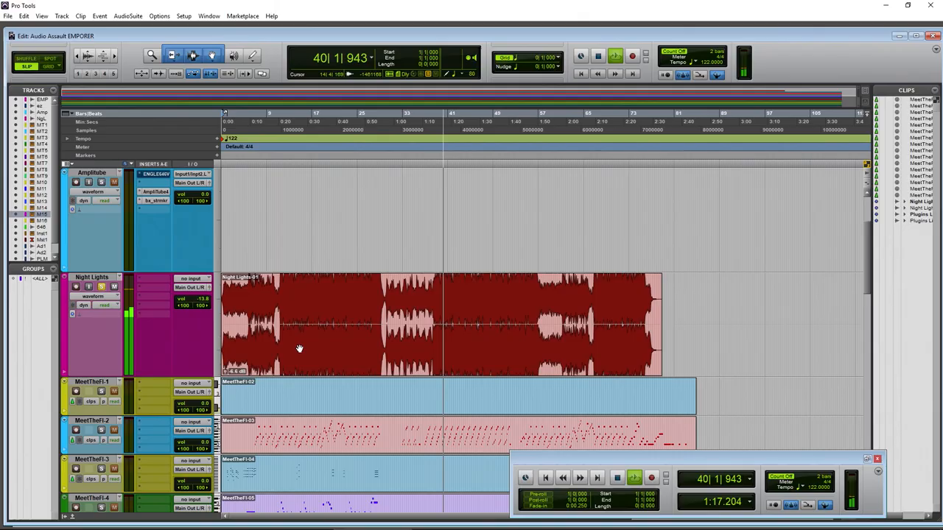